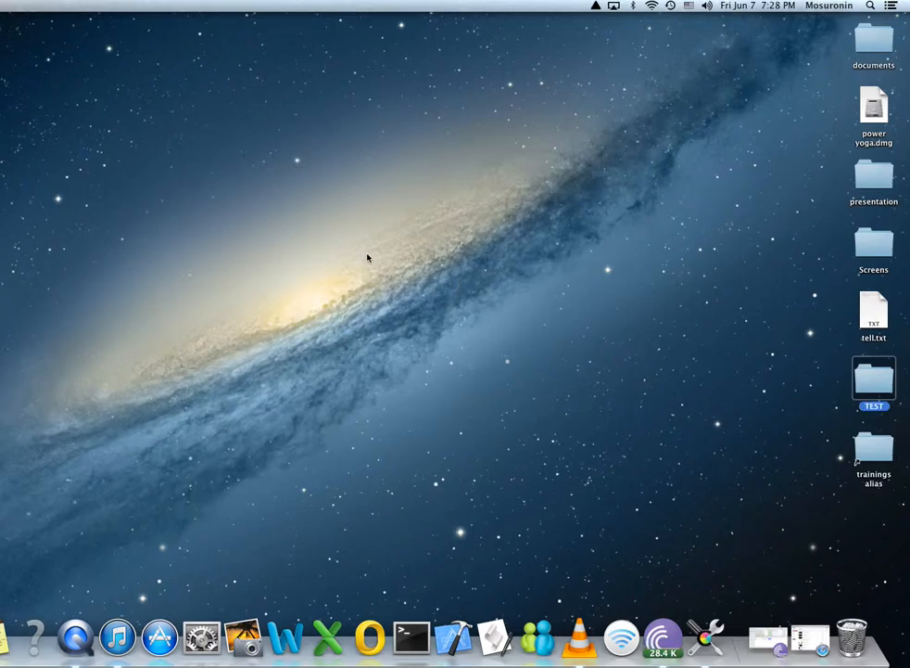
{"action": "mouse_move", "coordinate": [893, 419]}
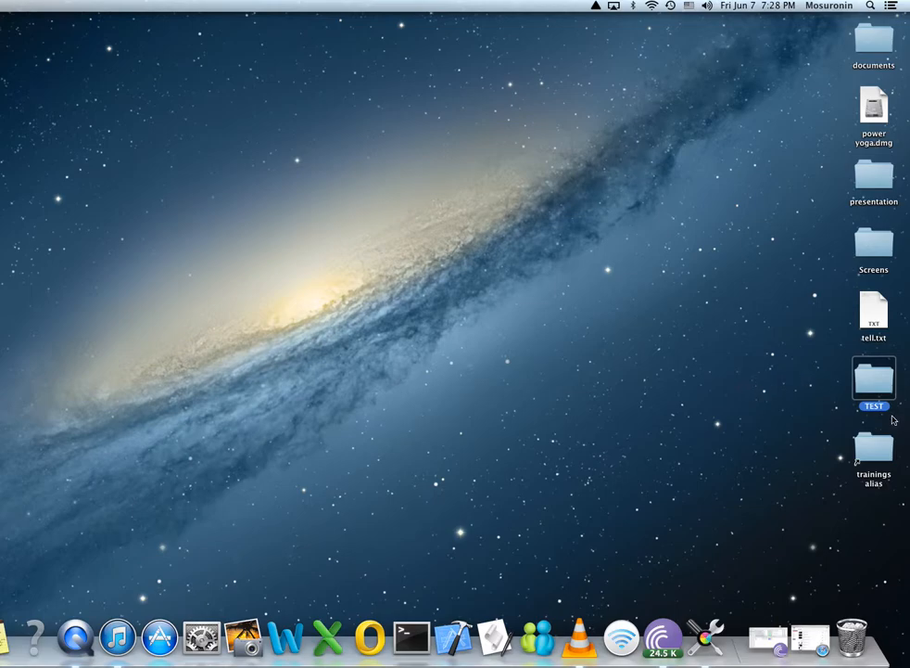
{"action": "mouse_move", "coordinate": [882, 388]}
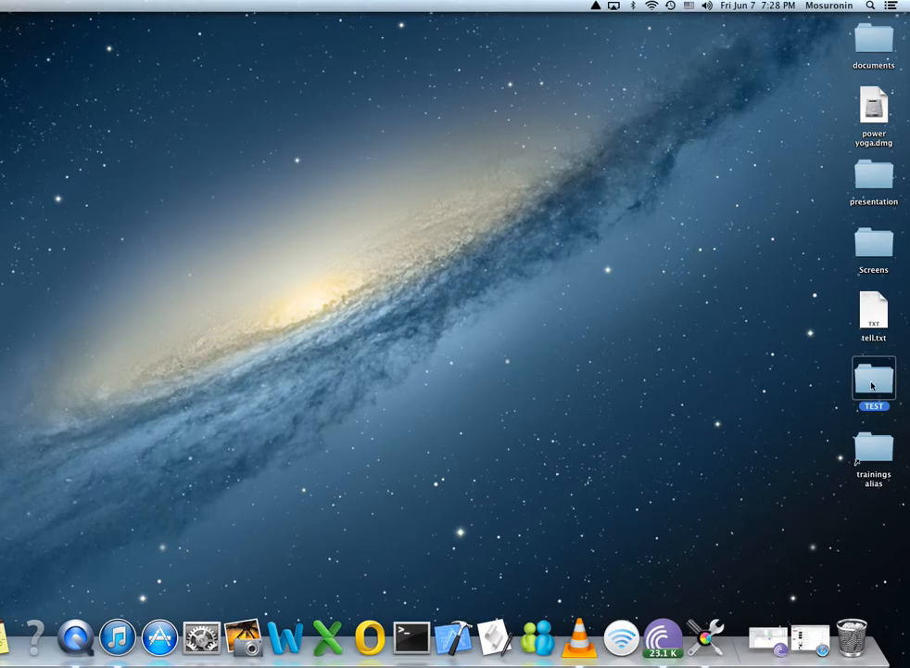
Open the TEST folder and select all eight screenshots, from EmailPublish2.png to the last
{"action": "double_click", "coordinate": [874, 378]}
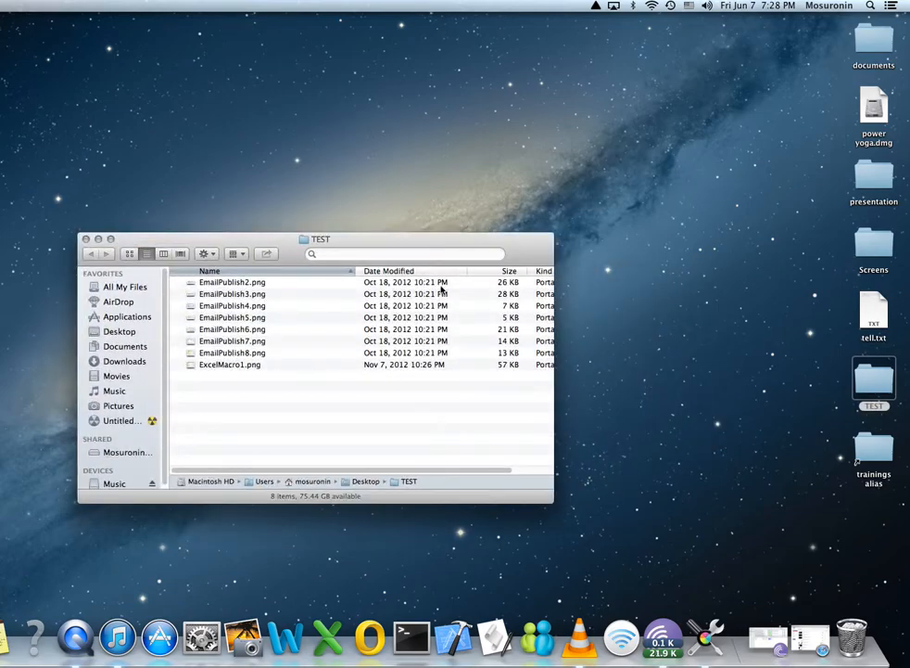
{"action": "left_click_drag", "start_coordinate": [320, 239], "coordinate": [350, 130]}
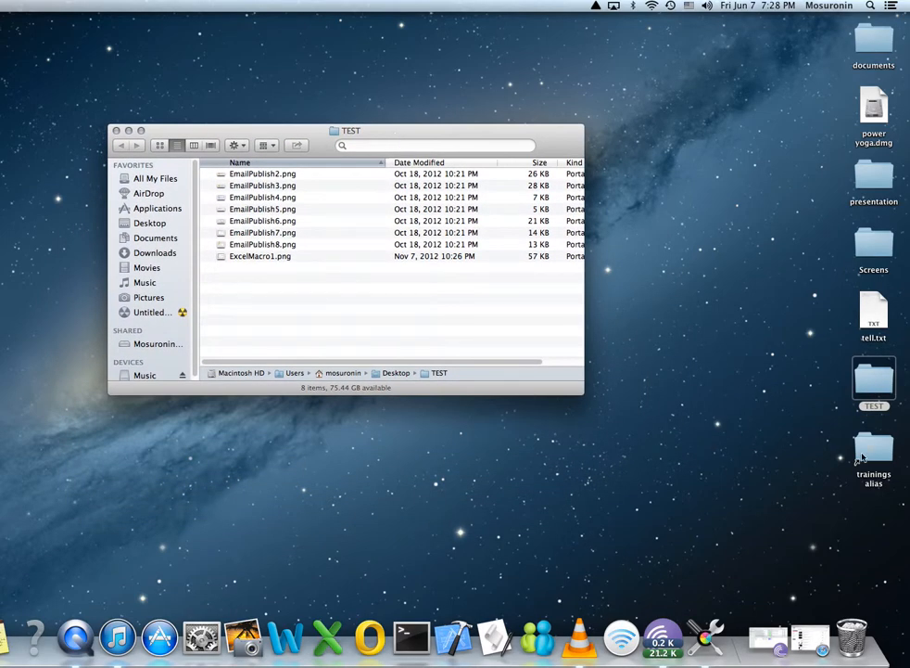
{"action": "left_click", "coordinate": [262, 173]}
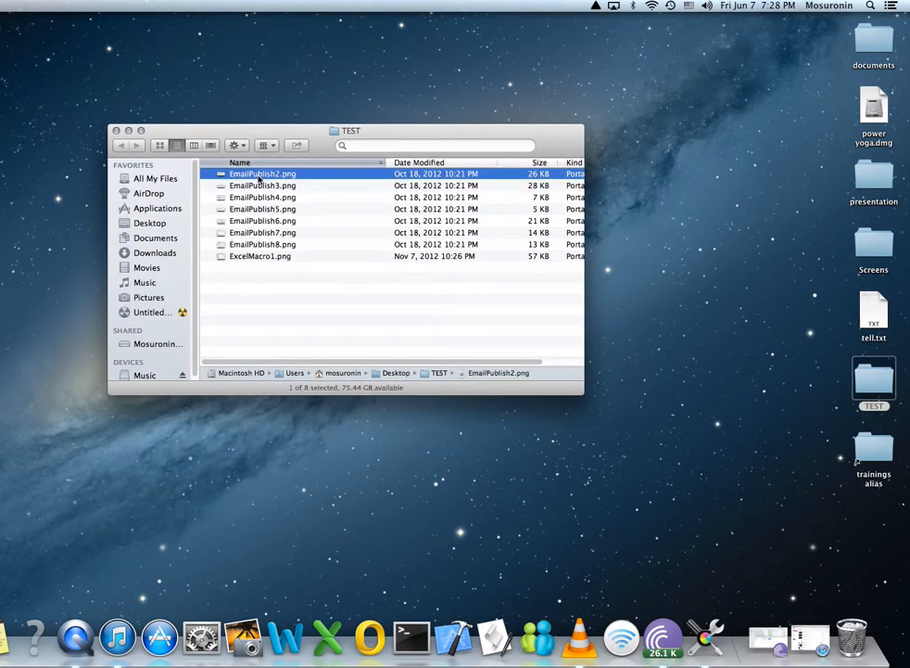
{"action": "left_click", "coordinate": [260, 255]}
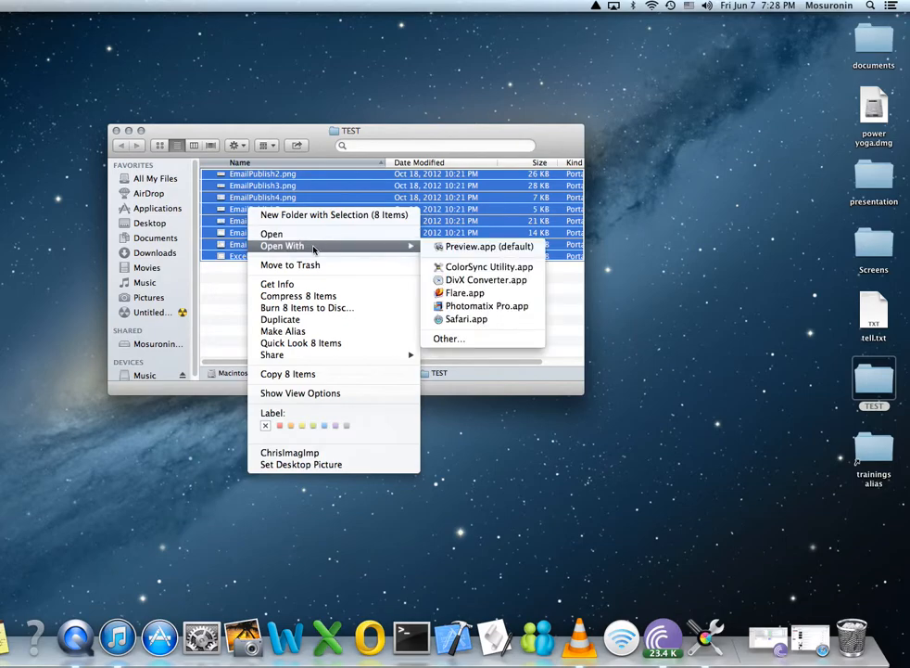
{"action": "mouse_move", "coordinate": [486, 266]}
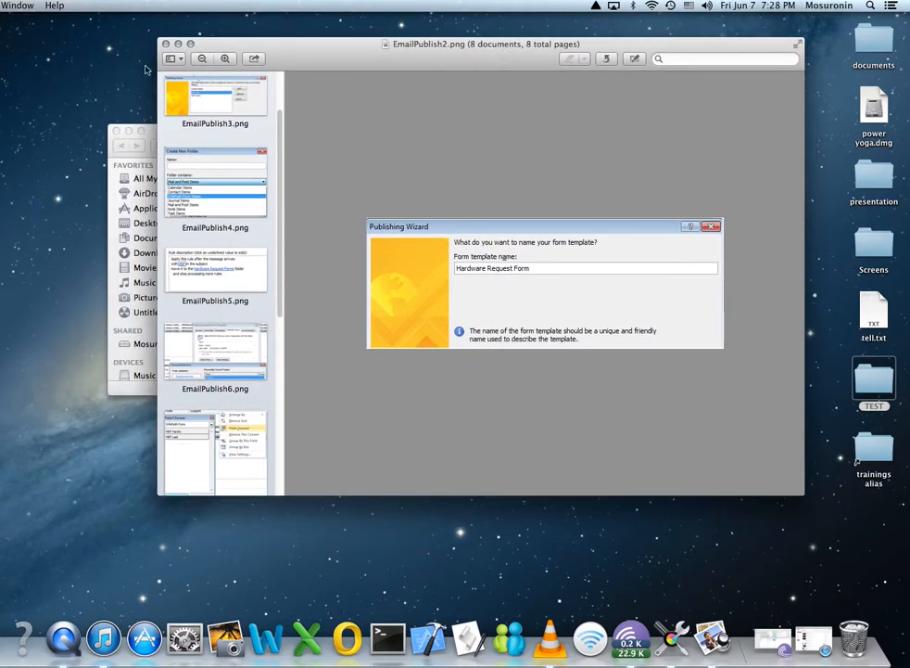
Move the Preview window holding the eight screenshots further left
{"action": "left_click_drag", "start_coordinate": [482, 43], "coordinate": [426, 53]}
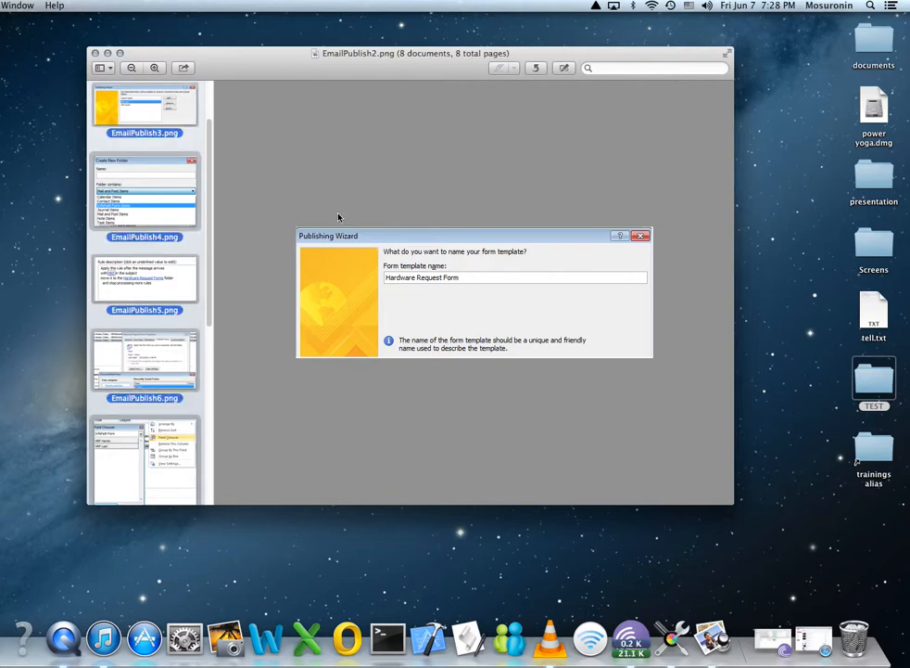
{"action": "mouse_move", "coordinate": [276, 183]}
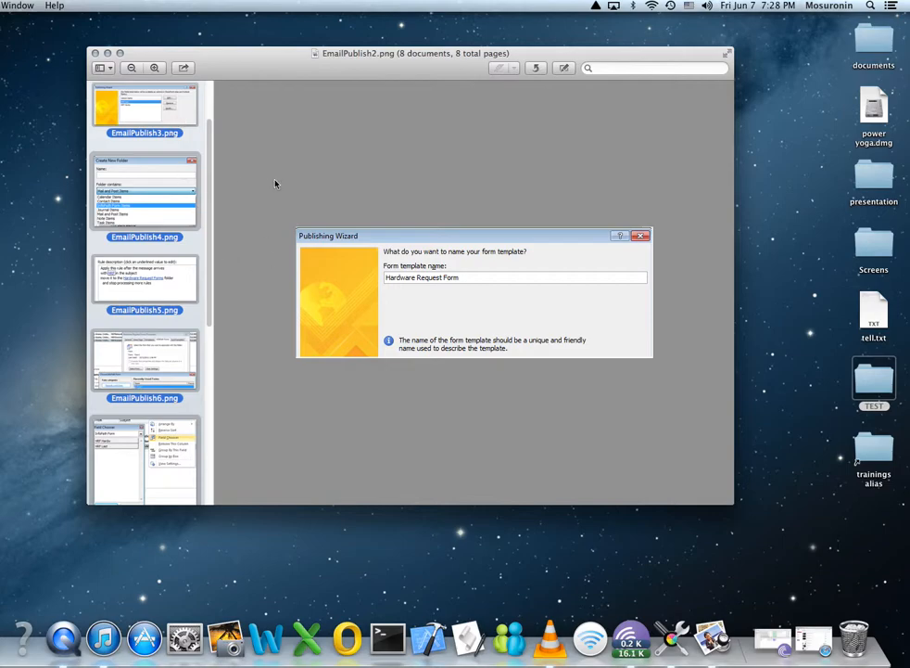
From the print dialog's PDF menu, choose Save as PDF
{"action": "left_click", "coordinate": [211, 385]}
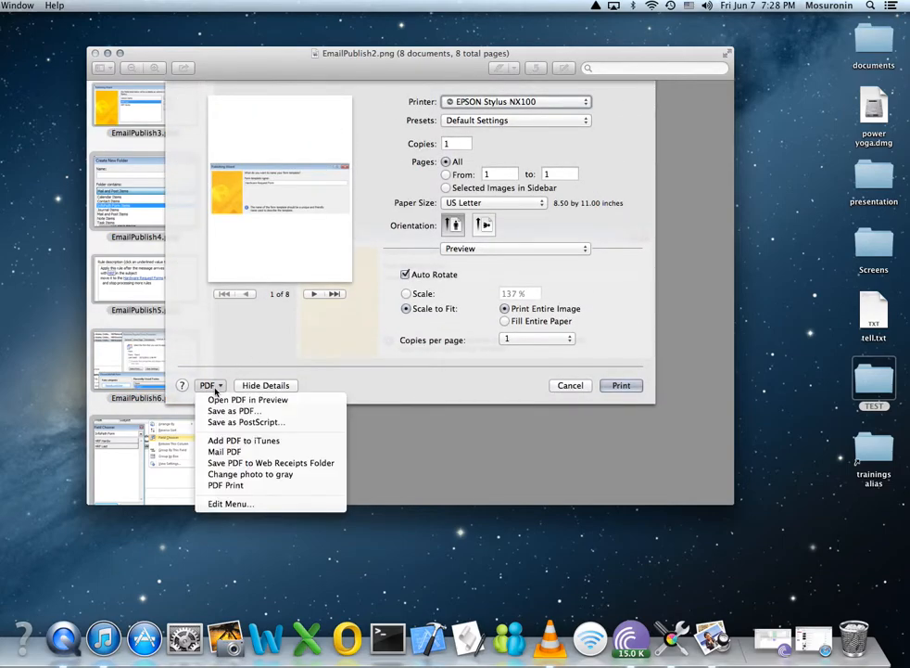
{"action": "mouse_move", "coordinate": [224, 452]}
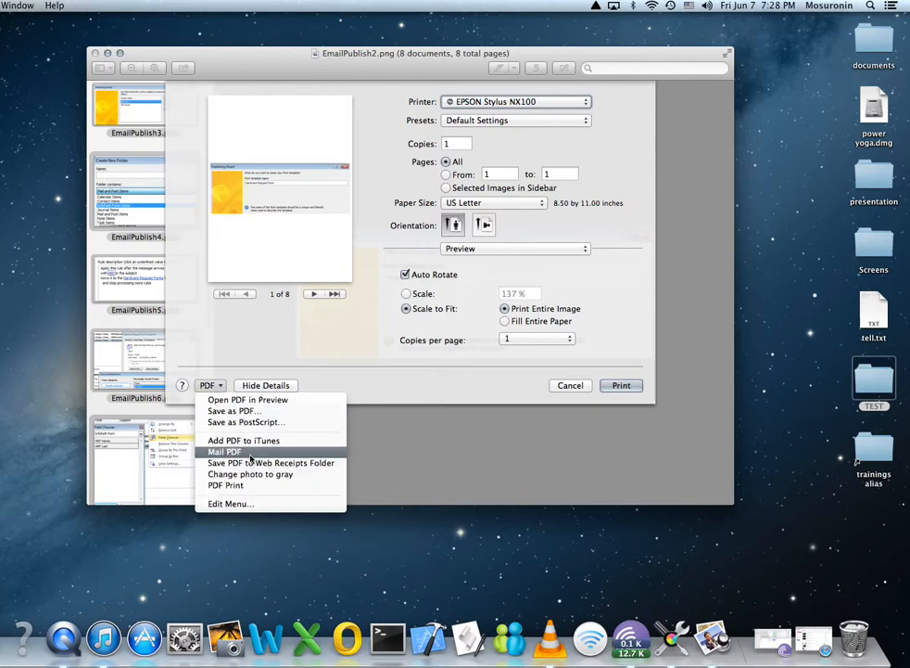
{"action": "mouse_move", "coordinate": [271, 463]}
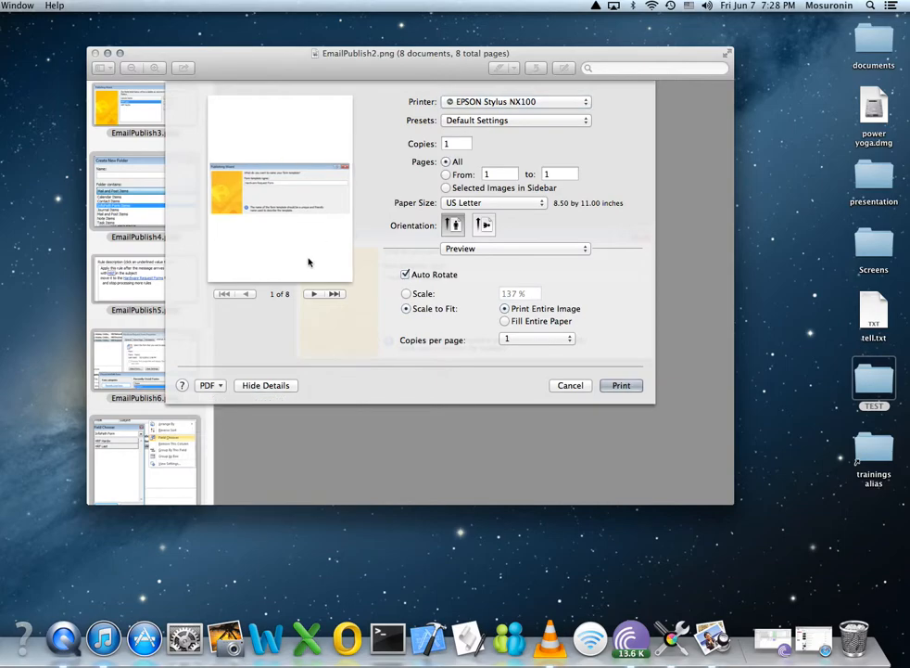
{"action": "left_click", "coordinate": [210, 385]}
{"action": "type", "text": "tESTpdf"}
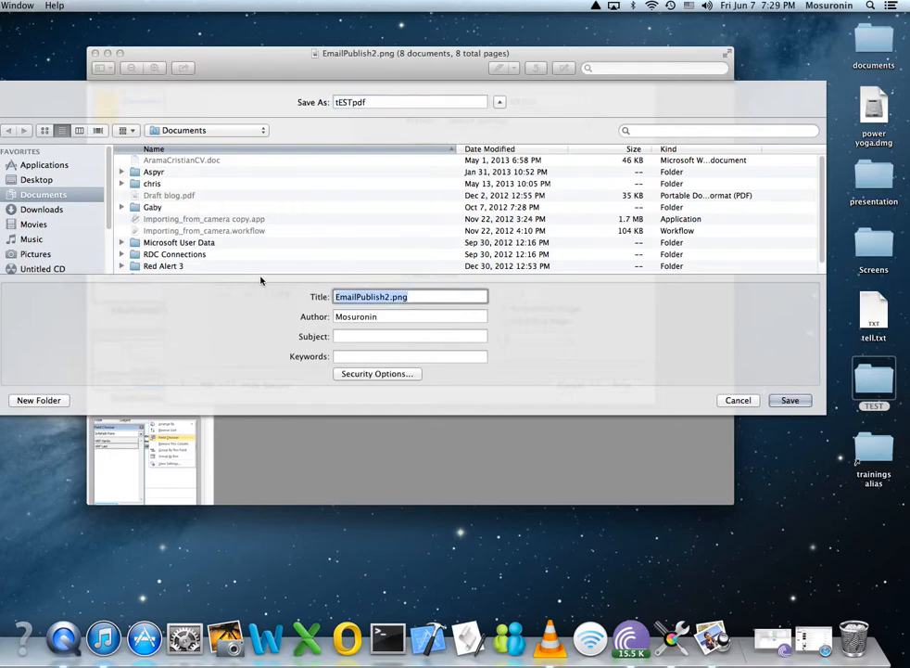
Save the PDF titled TEST as tESTpdf.pdf on the Desktop, close Preview, and select the file
{"action": "type", "text": "TEST.pdf"}
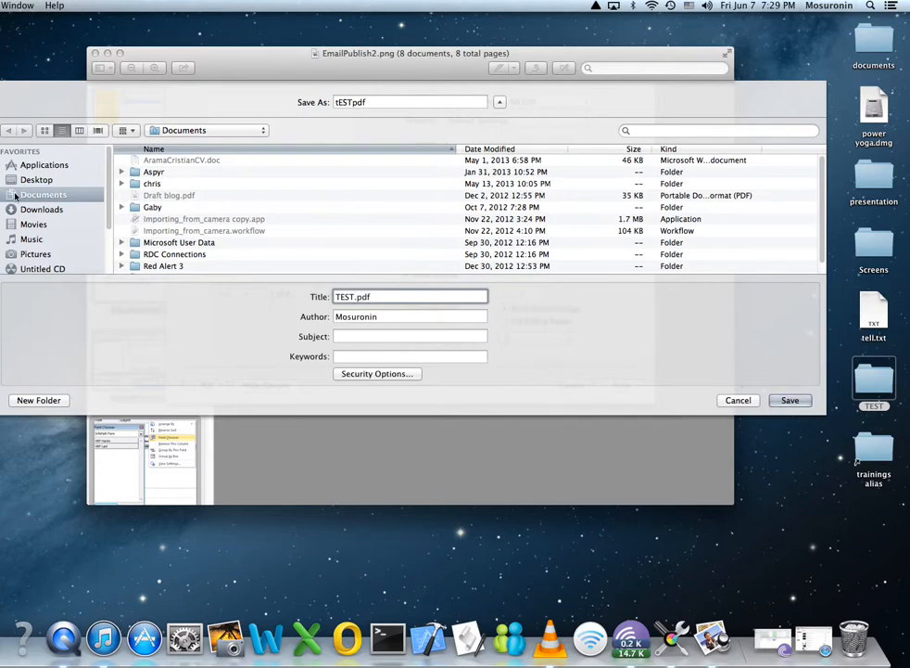
{"action": "left_click", "coordinate": [37, 179]}
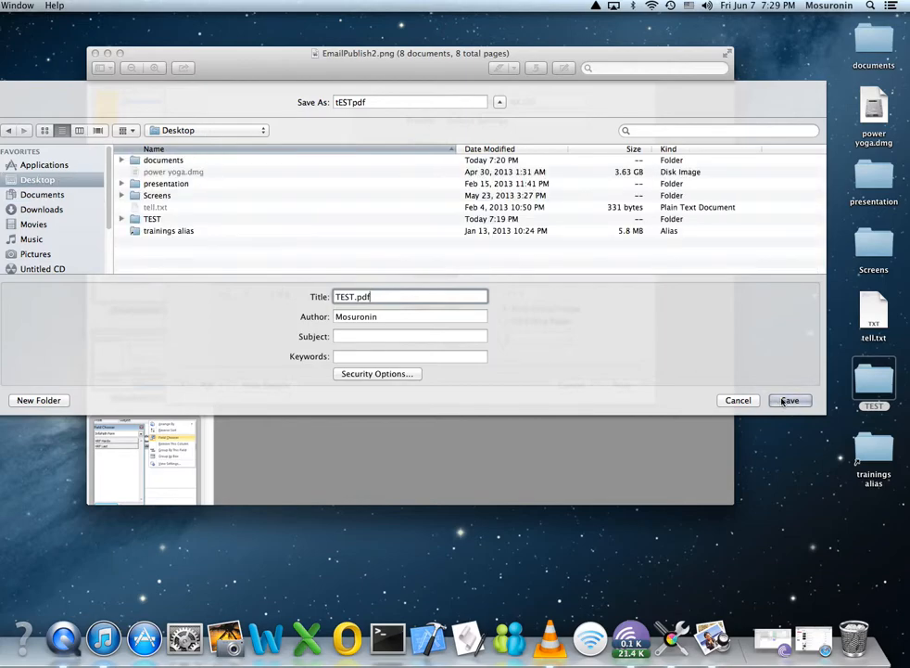
{"action": "left_click", "coordinate": [789, 400]}
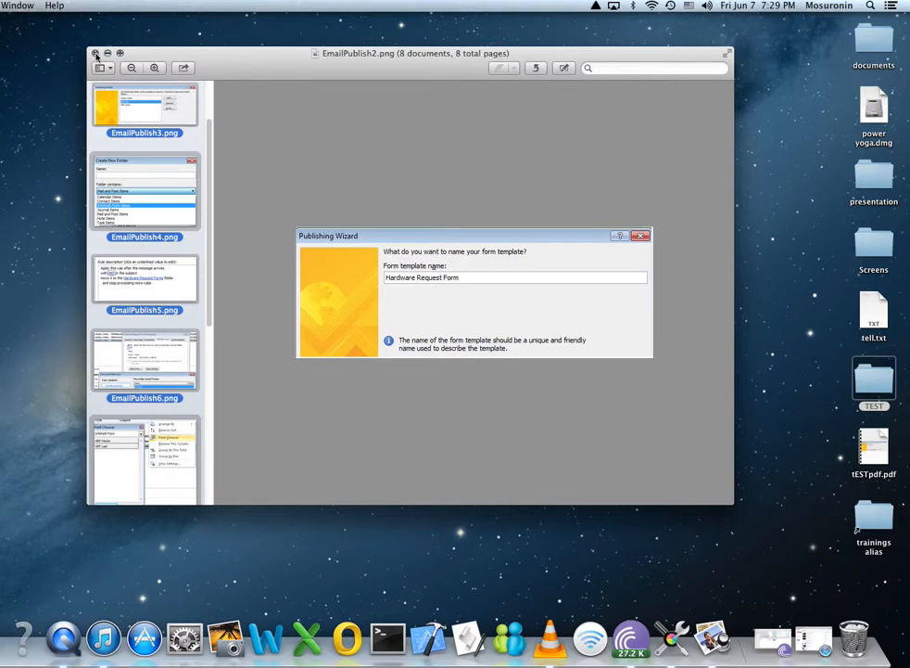
{"action": "left_click", "coordinate": [95, 52]}
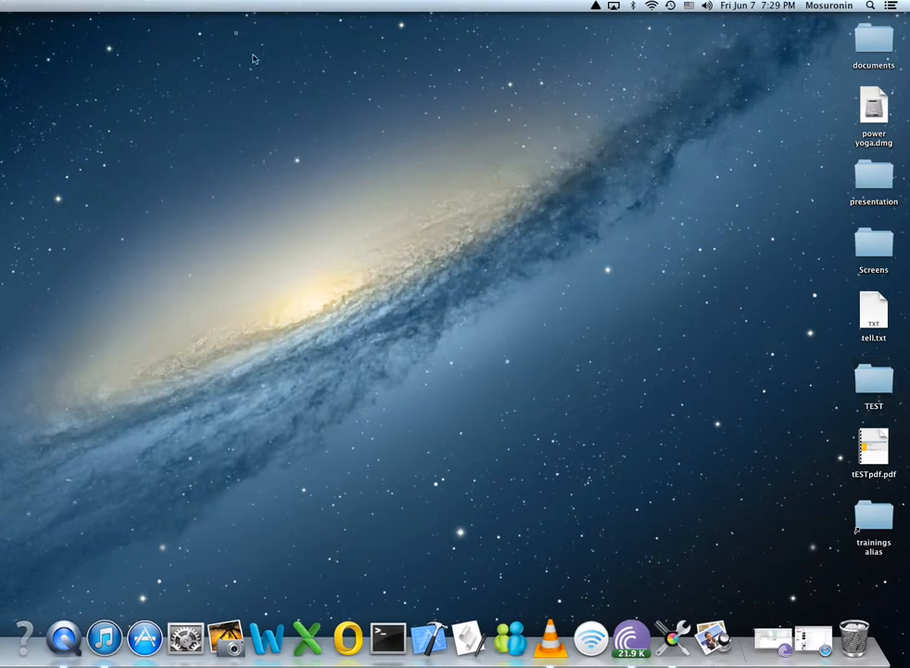
{"action": "left_click", "coordinate": [873, 449]}
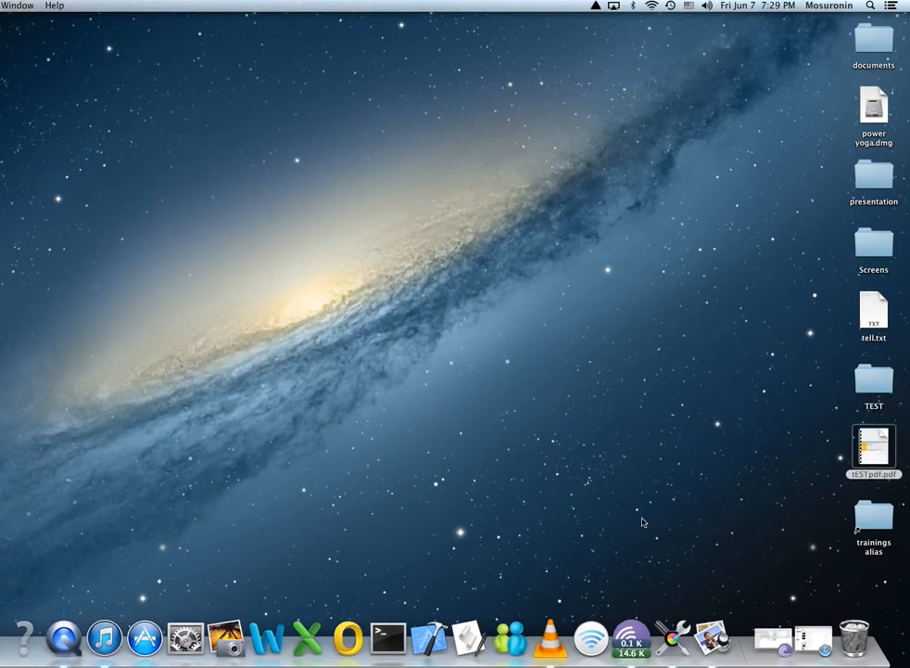
{"action": "double_click", "coordinate": [874, 450]}
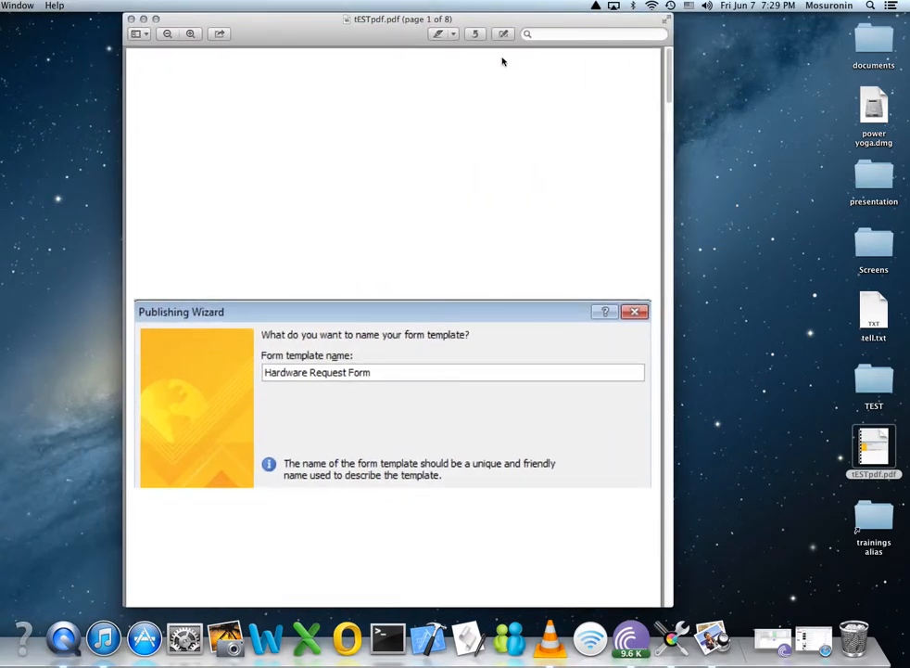
{"action": "mouse_move", "coordinate": [463, 168]}
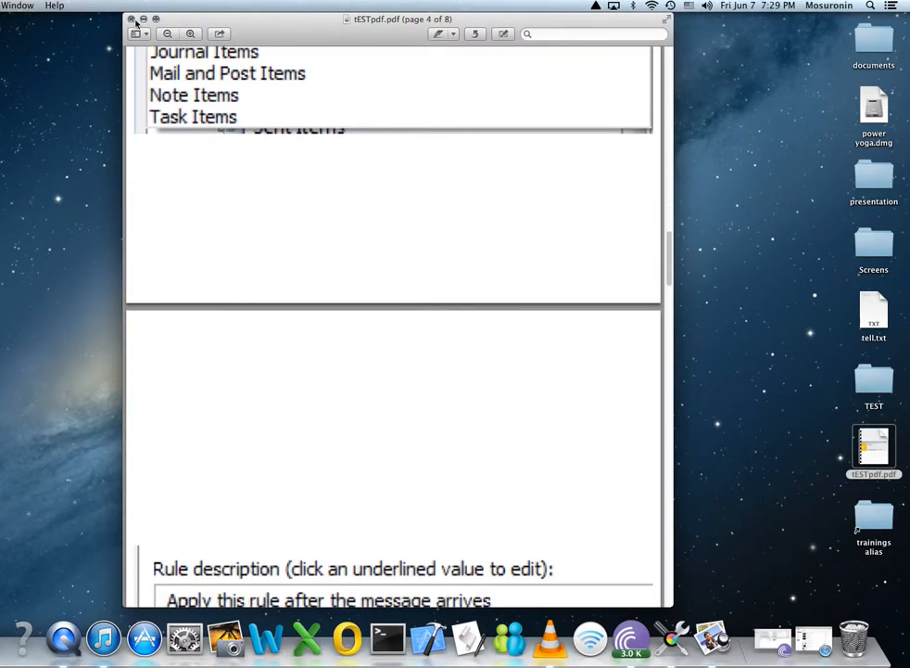
{"action": "left_click", "coordinate": [133, 19]}
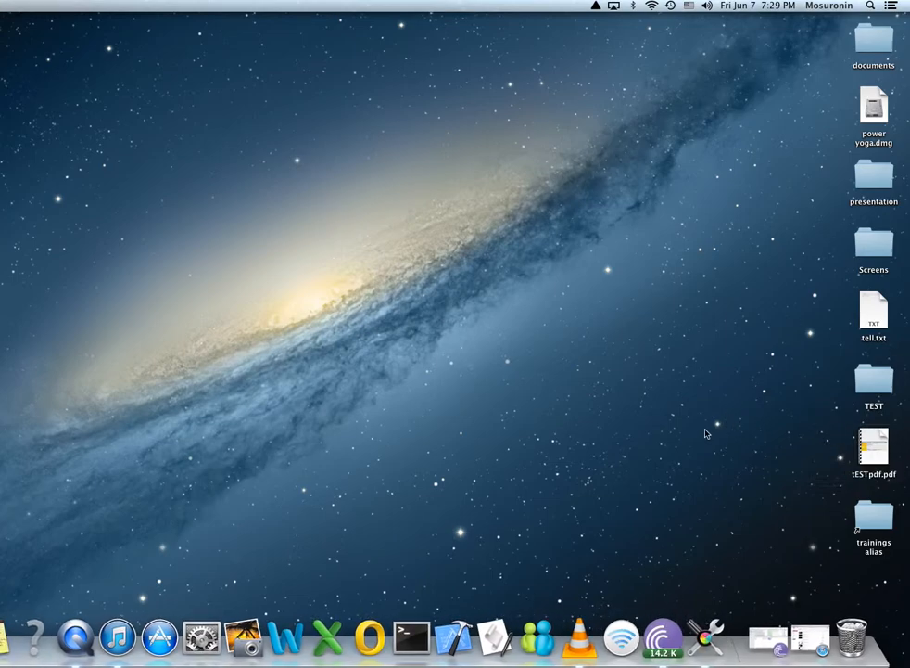
{"action": "mouse_move", "coordinate": [757, 440]}
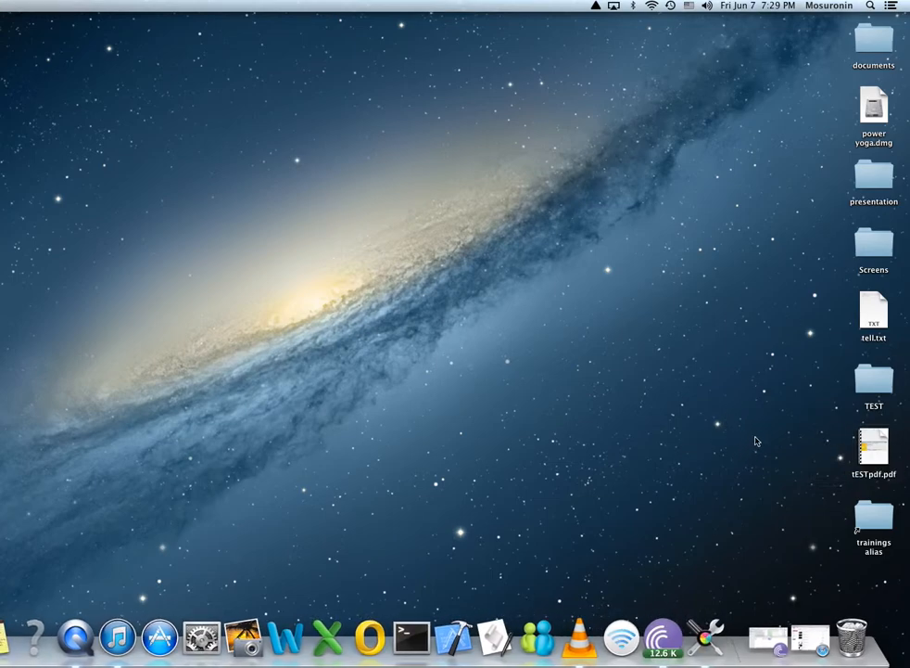